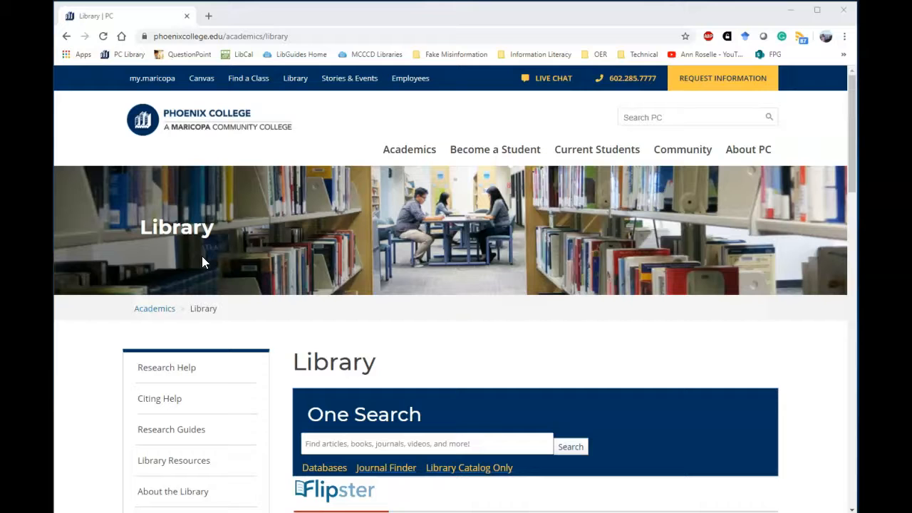
# Reach the Research Coach guide from the Library page's link further down the page
pyautogui.scroll(-3)
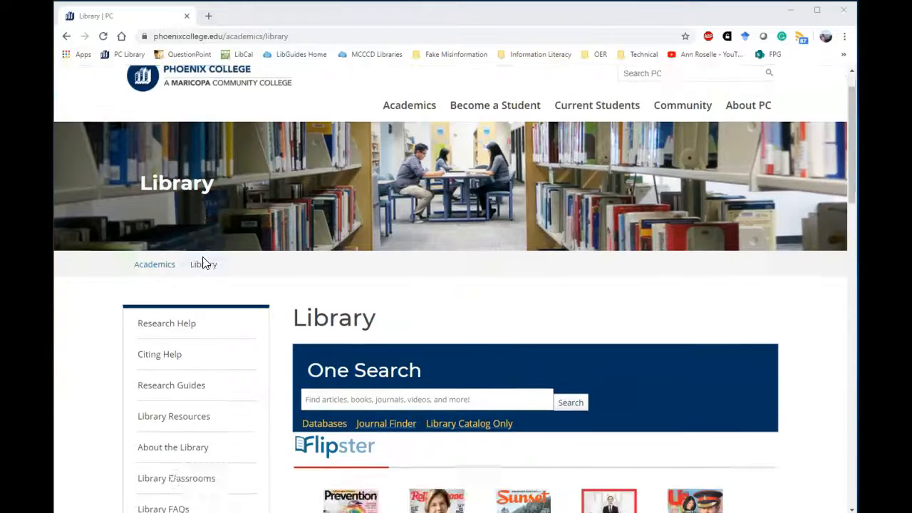
pyautogui.scroll(-3)
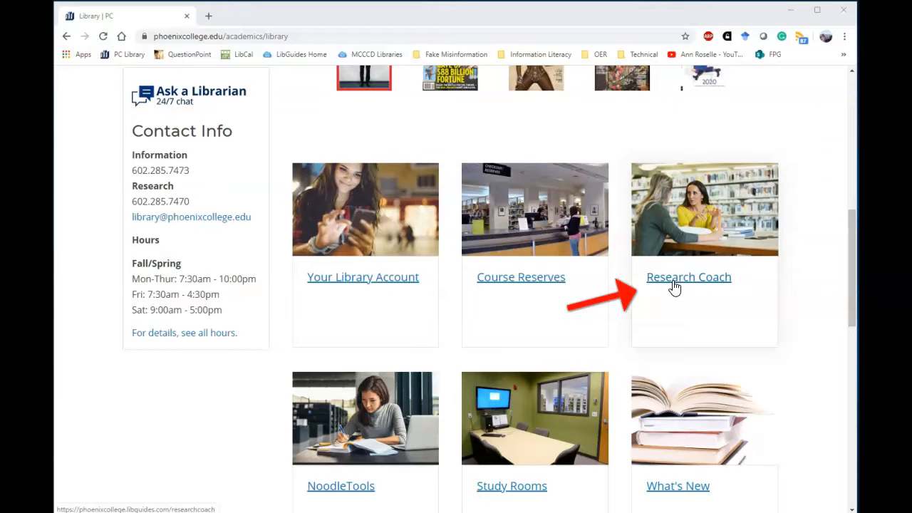
pyautogui.click(675, 282)
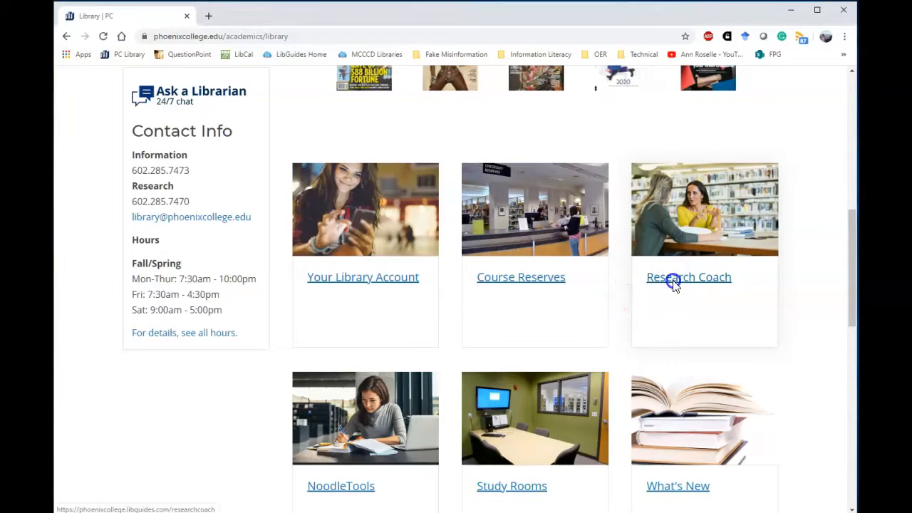
pyautogui.click(688, 276)
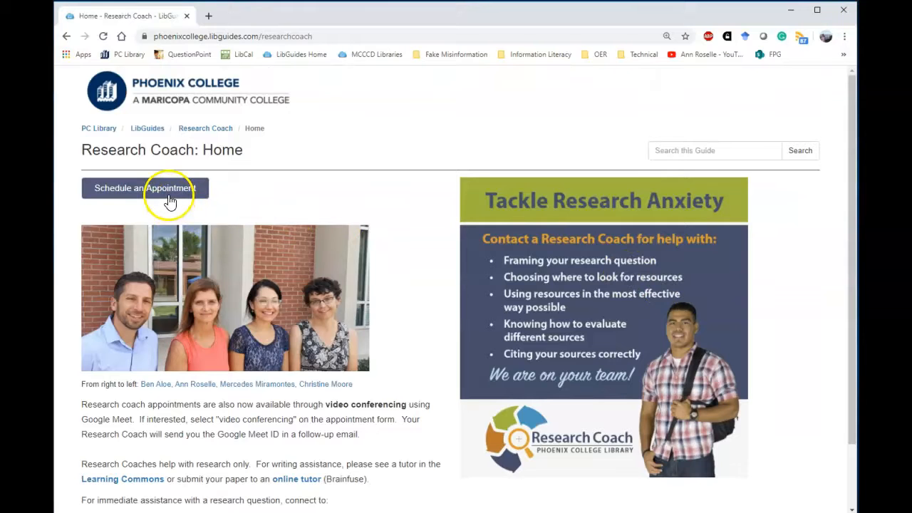
pyautogui.click(146, 188)
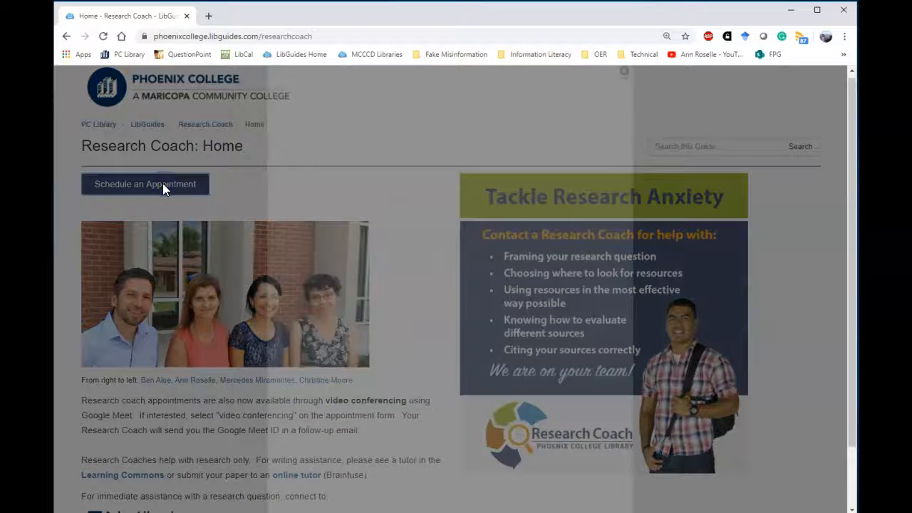
pyautogui.click(145, 184)
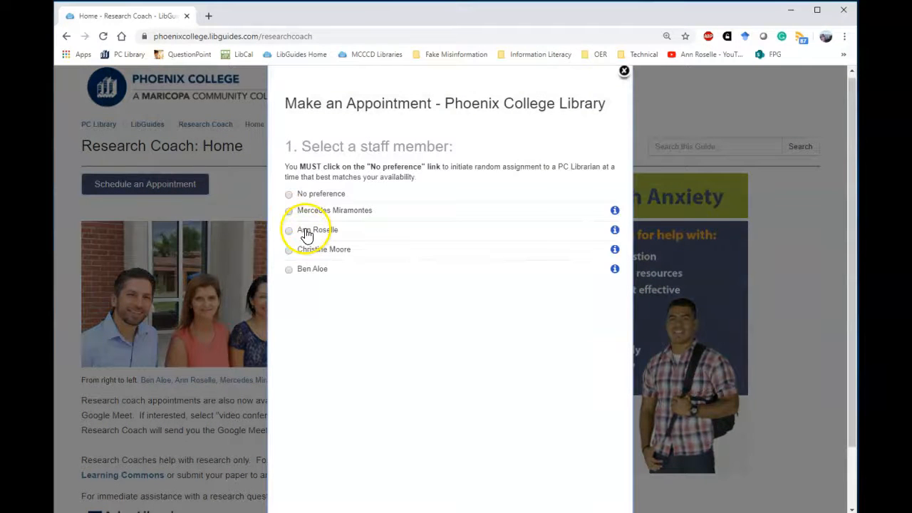
pyautogui.click(288, 231)
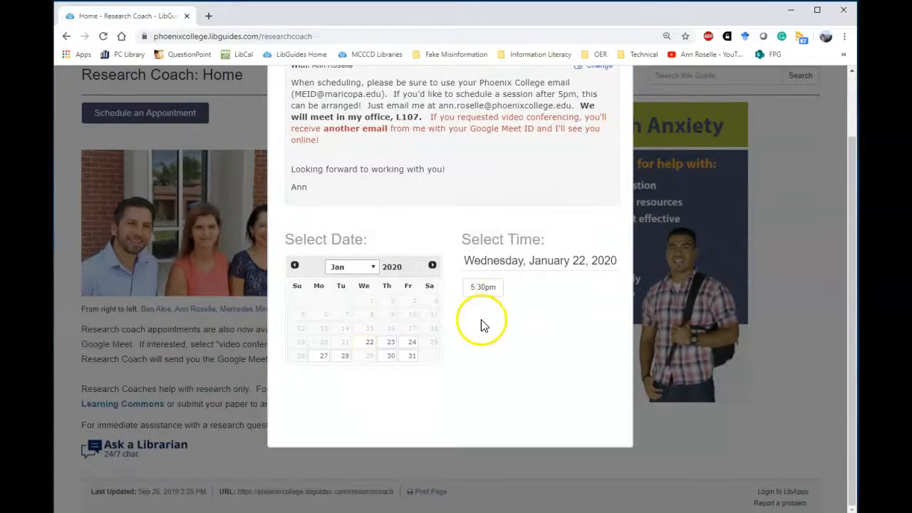
pyautogui.click(386, 342)
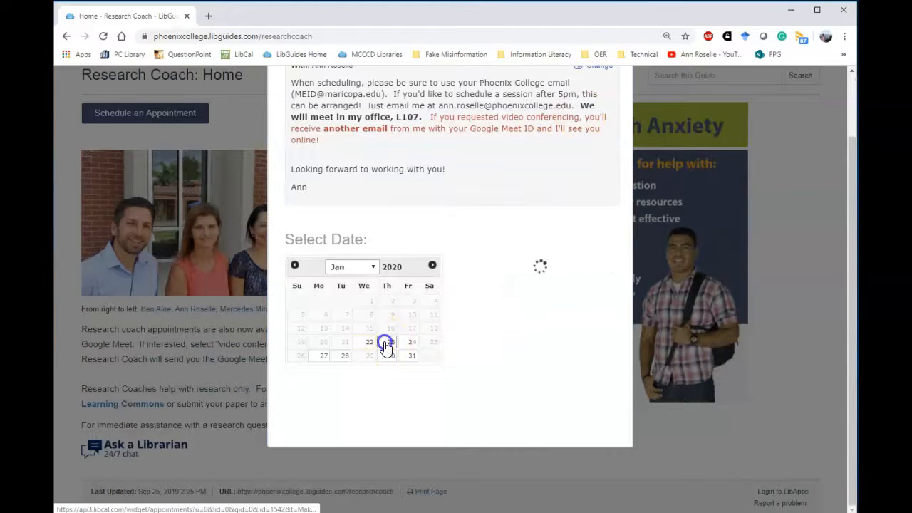
pyautogui.click(390, 342)
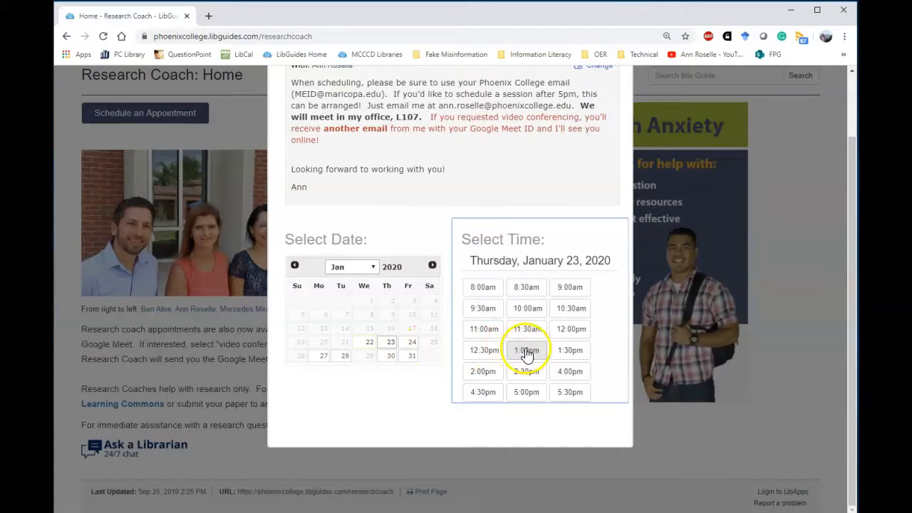
pyautogui.click(526, 350)
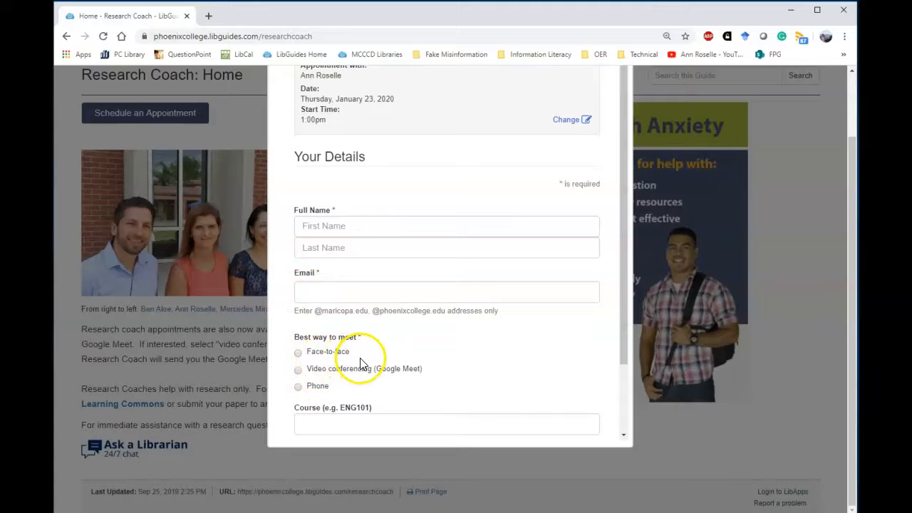
pyautogui.moveTo(373, 359)
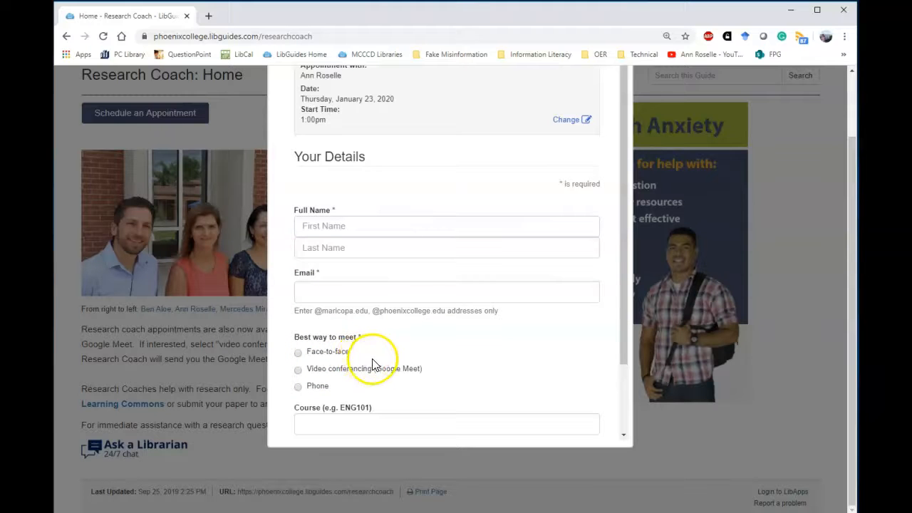